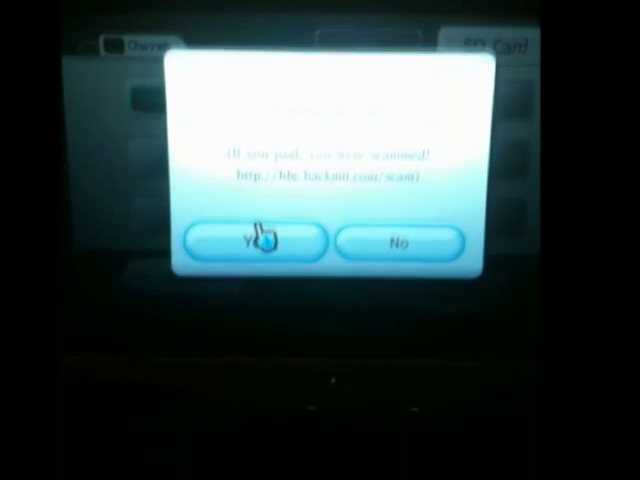
Accept the exploit confirmation prompt with Yes, returning to the SD Card data screen.
click(258, 242)
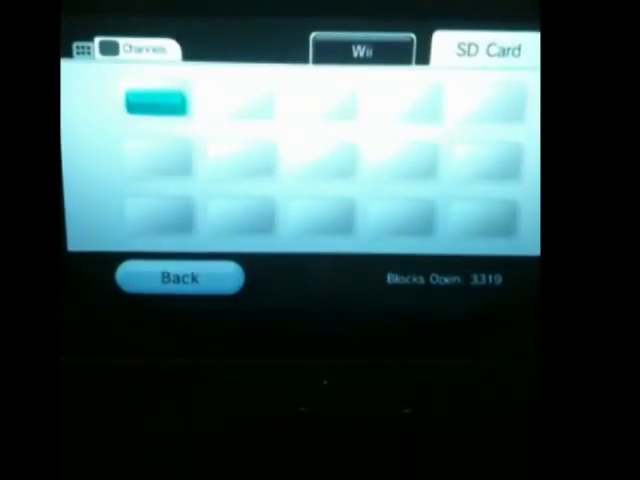